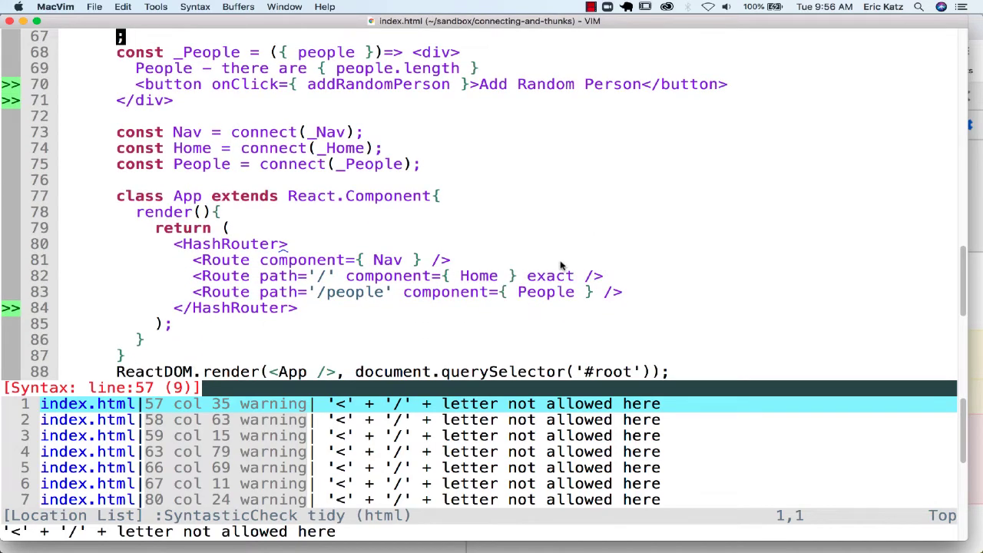
{"action": "mouse_move", "coordinate": [471, 282]}
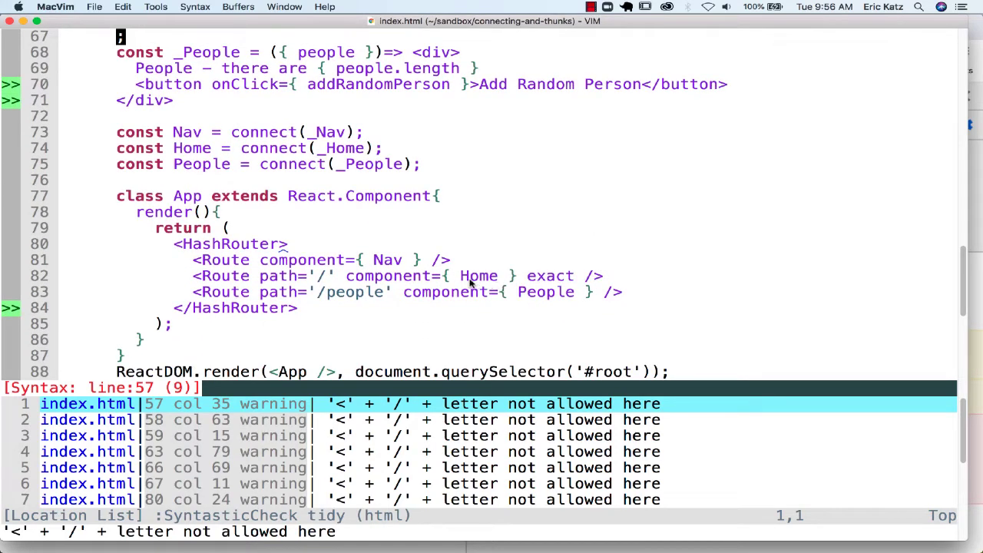
Zoom the app in, add three random people, and note the unmounted-component warning.
{"action": "scroll", "scroll_direction": "down", "scroll_amount": 3}
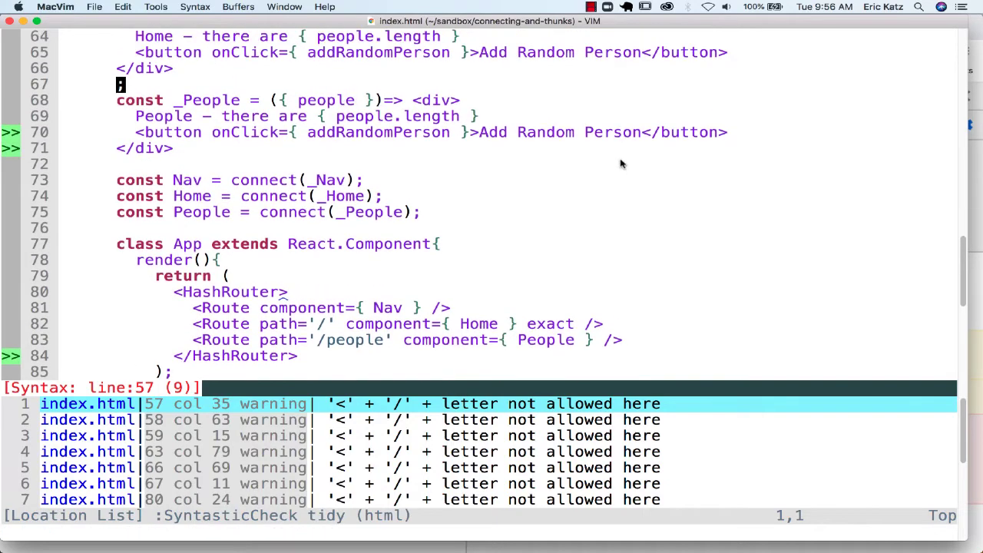
{"action": "scroll", "scroll_direction": "down", "scroll_amount": 3}
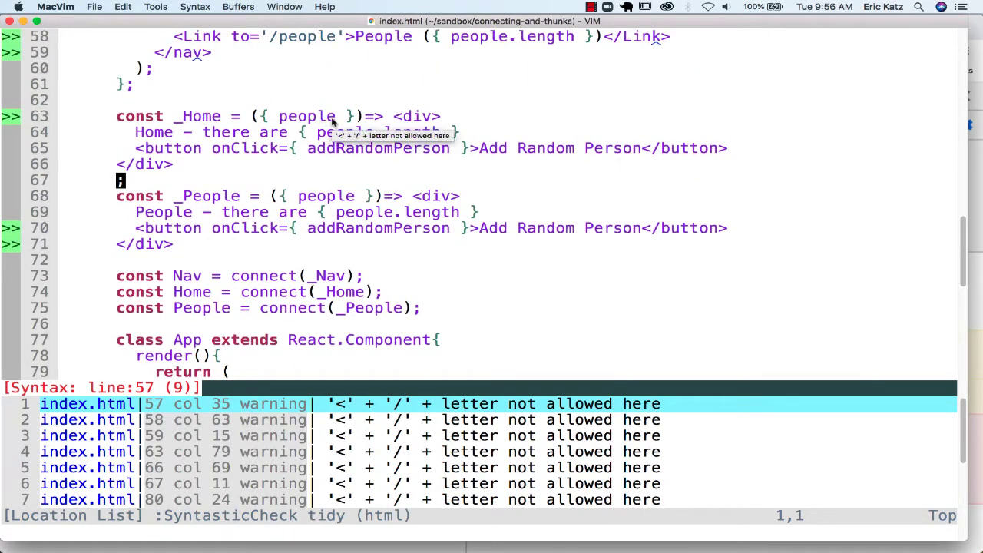
{"action": "mouse_move", "coordinate": [321, 298]}
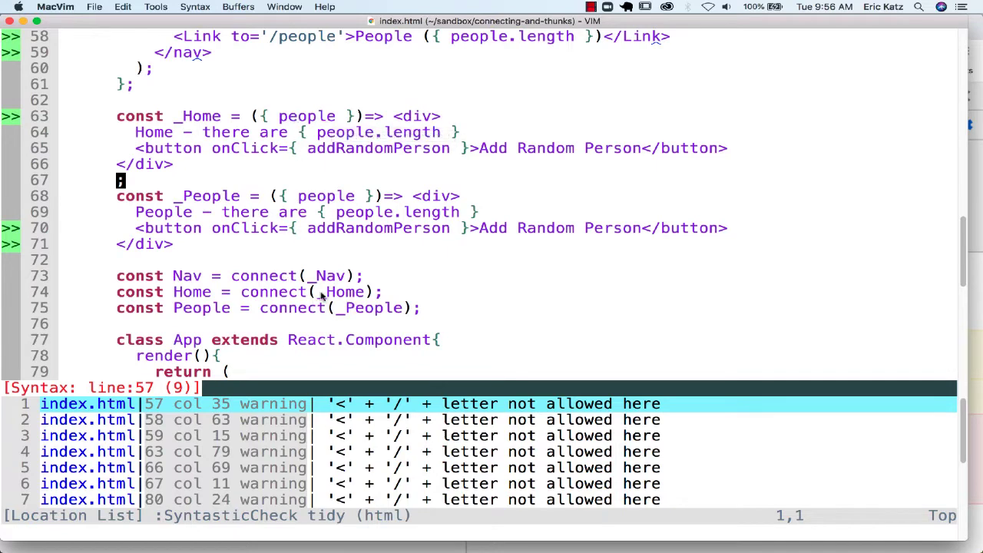
{"action": "mouse_move", "coordinate": [298, 185]}
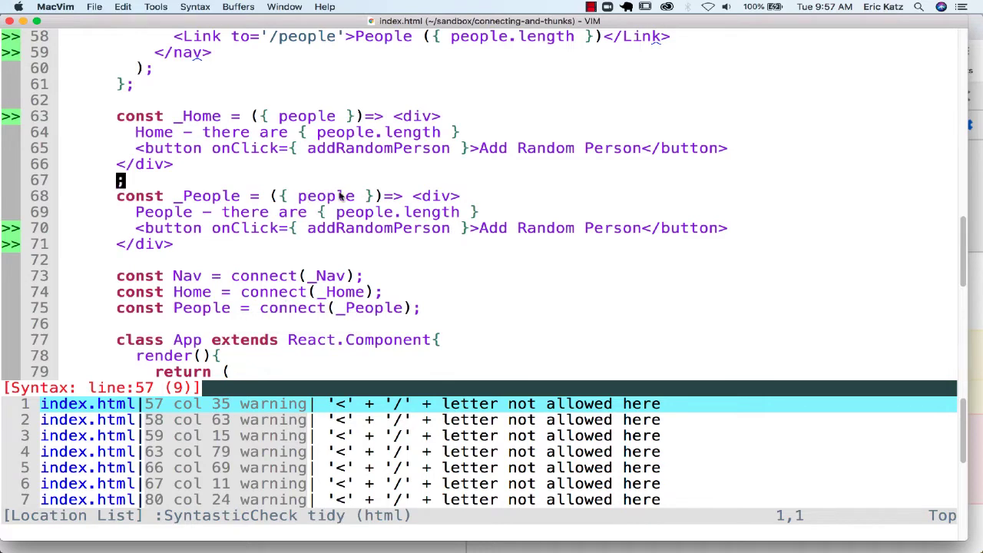
{"action": "mouse_move", "coordinate": [353, 198]}
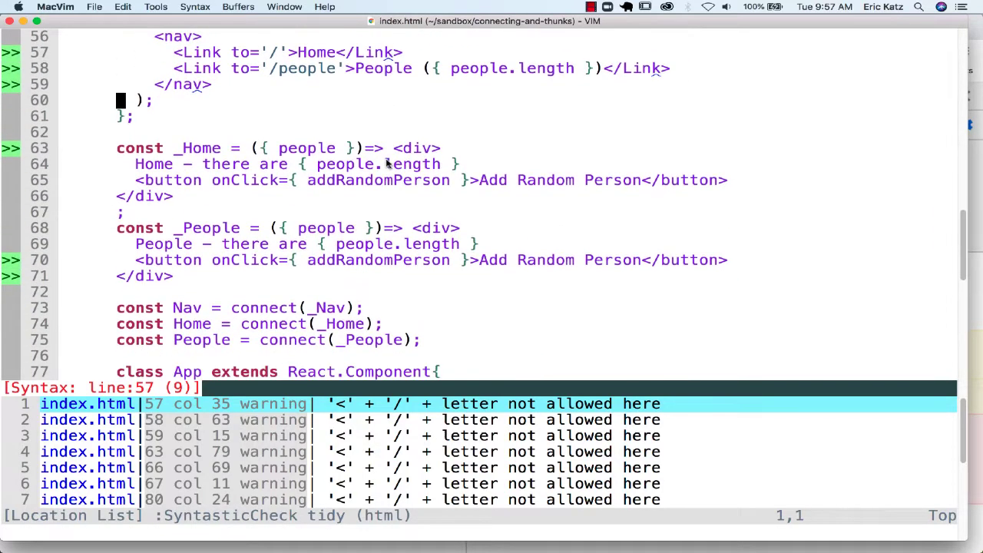
{"action": "mouse_move", "coordinate": [364, 184]}
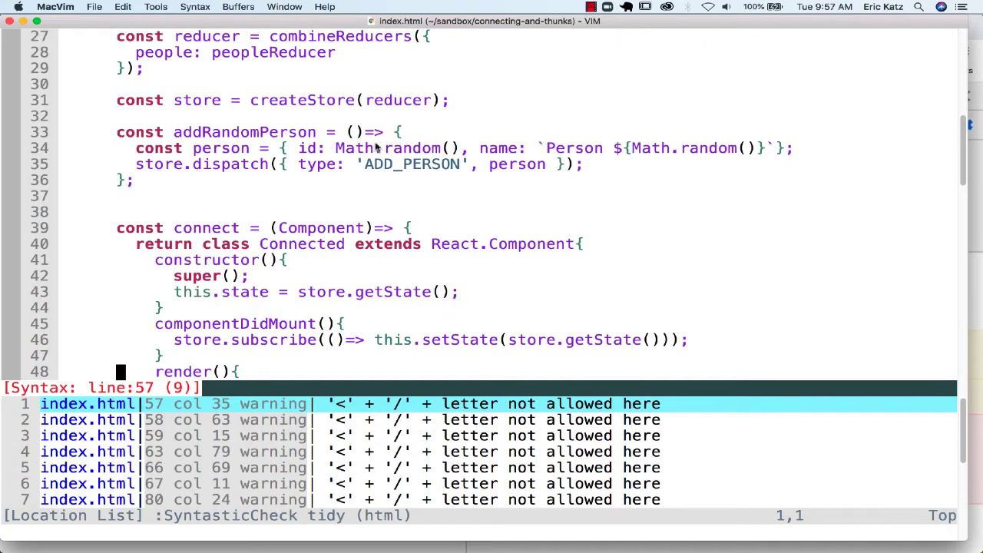
{"action": "mouse_move", "coordinate": [432, 183]}
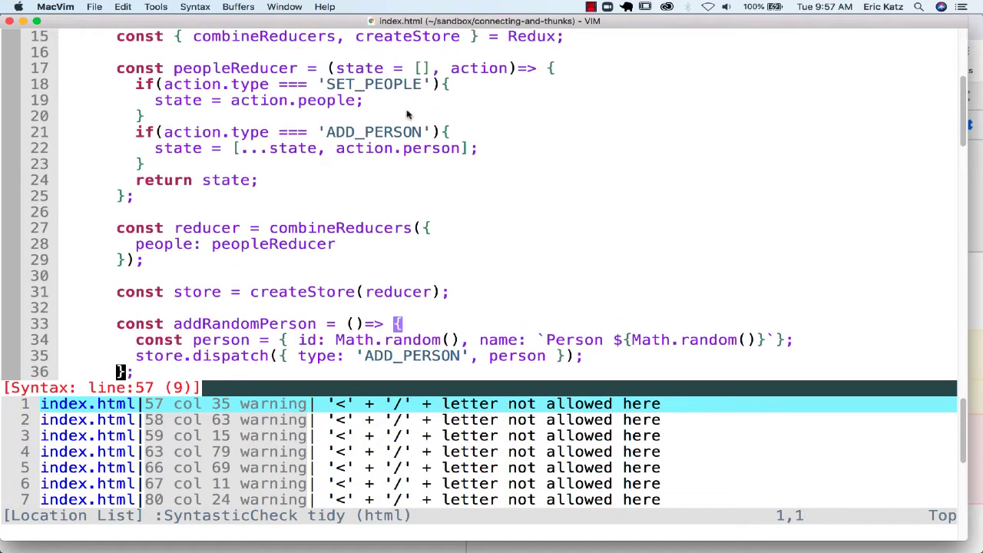
{"action": "mouse_move", "coordinate": [302, 155]}
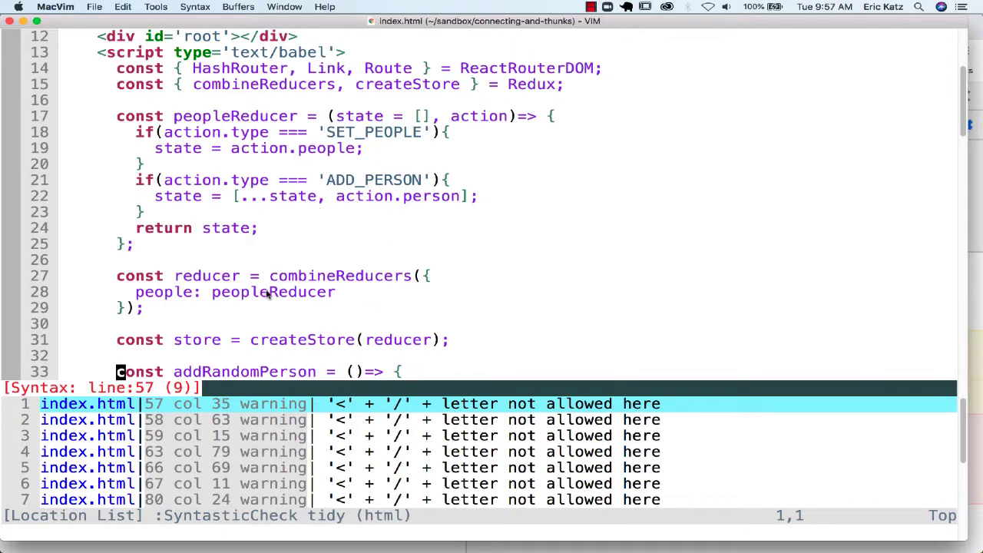
{"action": "scroll", "scroll_direction": "down", "scroll_amount": 3}
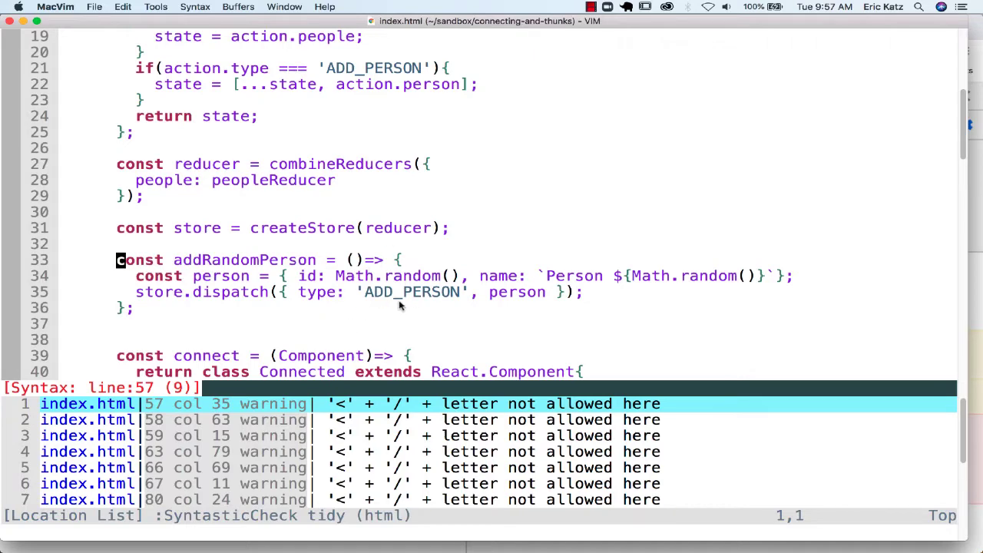
{"action": "scroll", "scroll_direction": "down", "scroll_amount": 3}
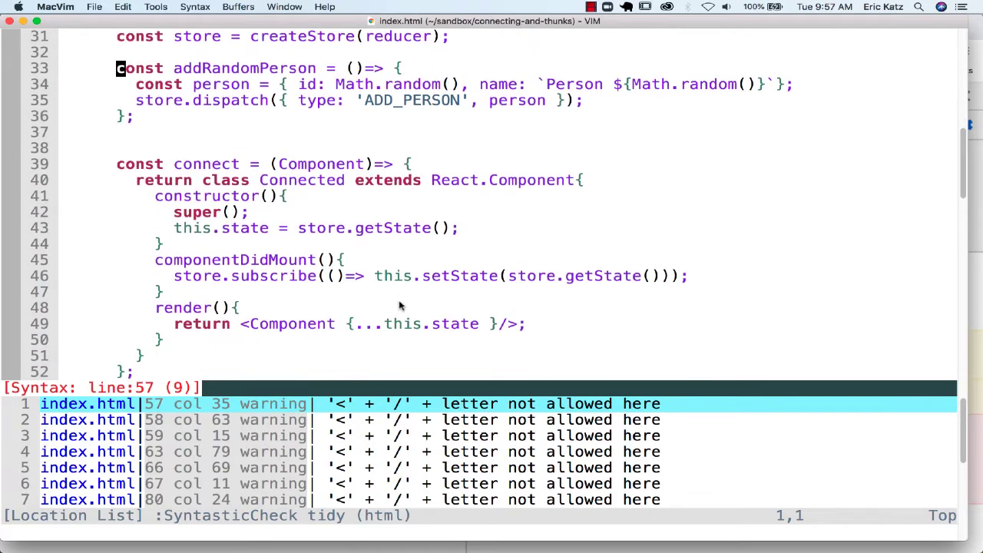
{"action": "scroll", "scroll_direction": "down", "scroll_amount": 3}
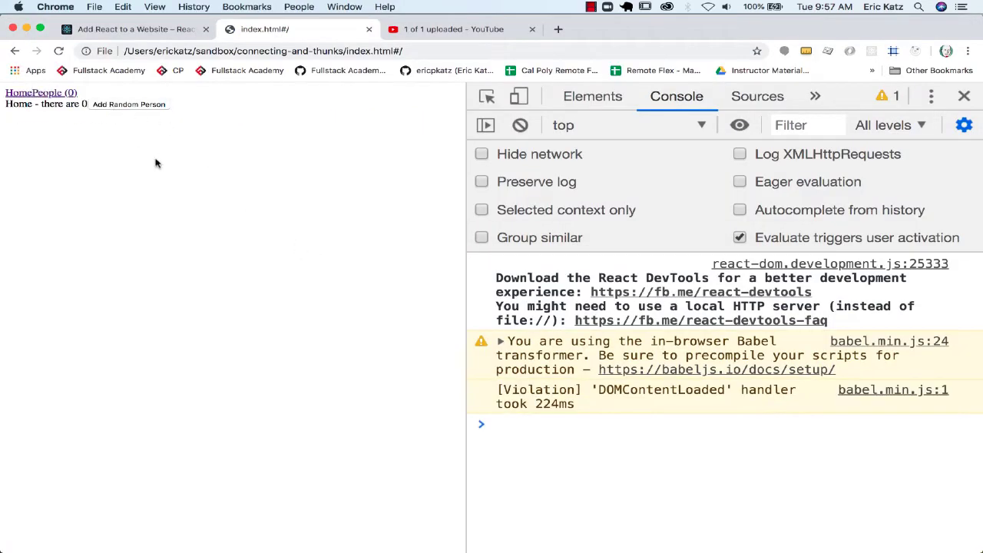
{"action": "key", "text": "cmd+plus"}
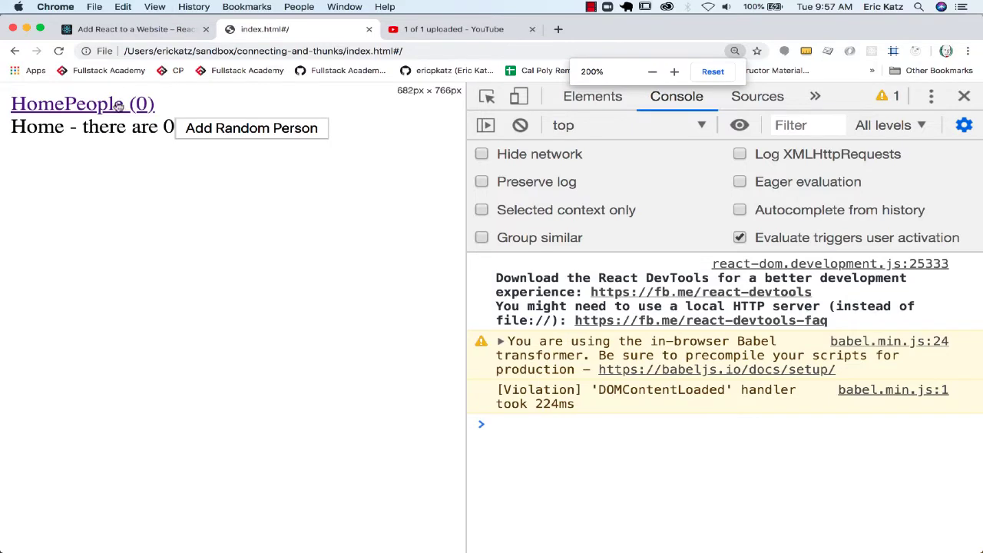
{"action": "left_click", "coordinate": [251, 127]}
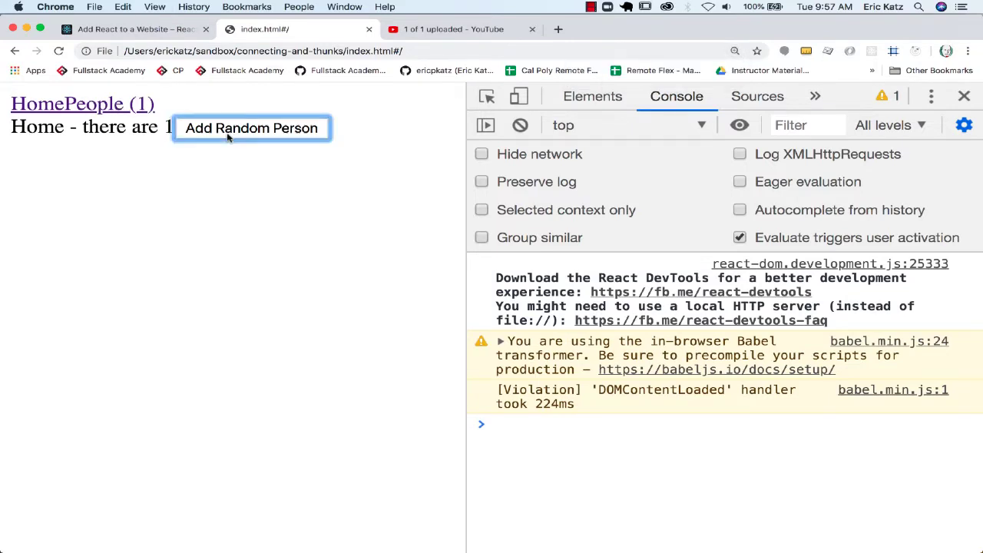
{"action": "left_click", "coordinate": [251, 128]}
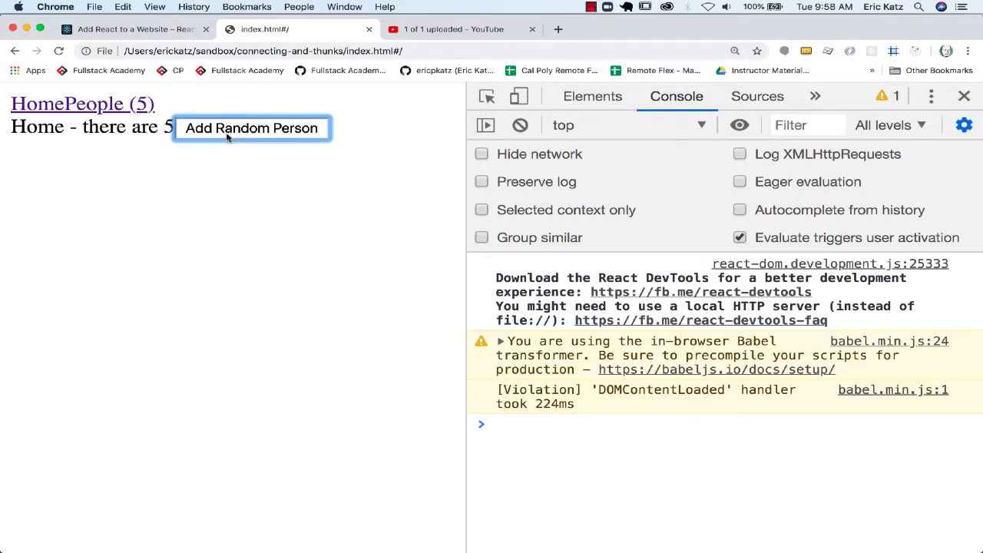
{"action": "left_click", "coordinate": [251, 128]}
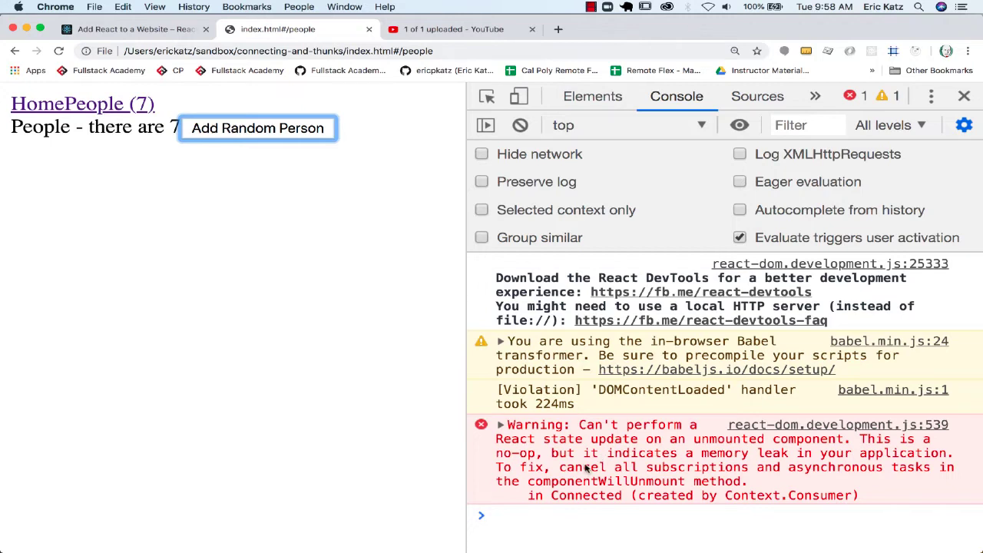
{"action": "mouse_move", "coordinate": [38, 104]}
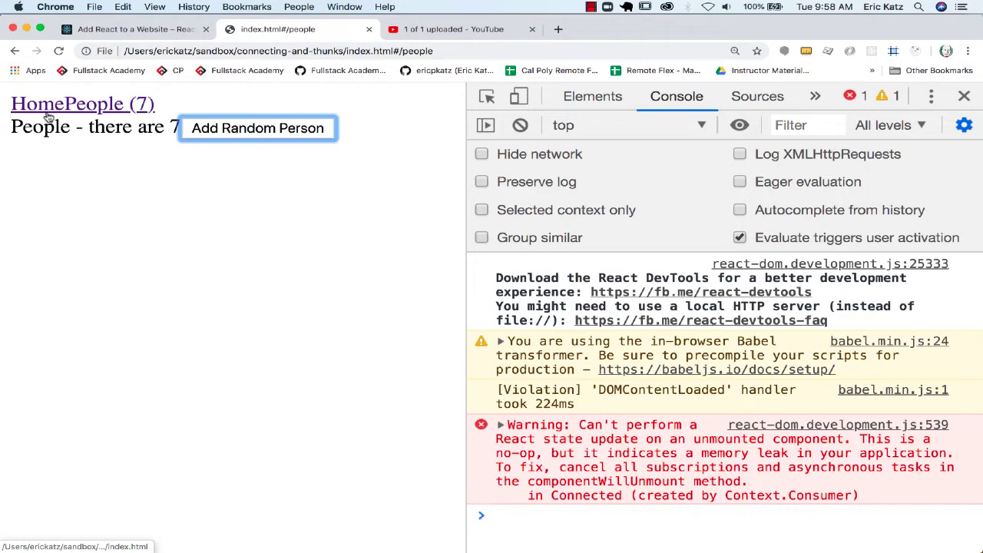
{"action": "mouse_move", "coordinate": [682, 469]}
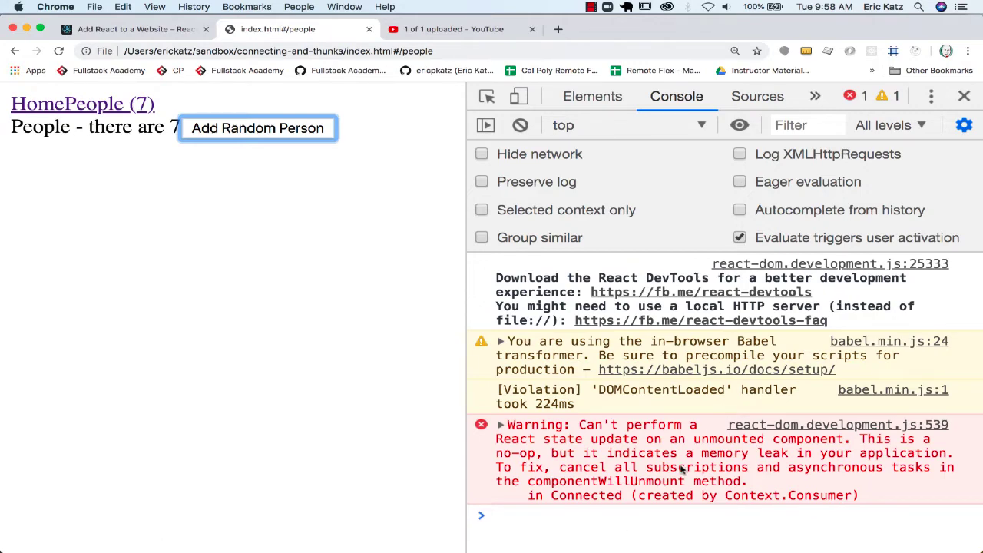
{"action": "key", "text": "cmd+tab"}
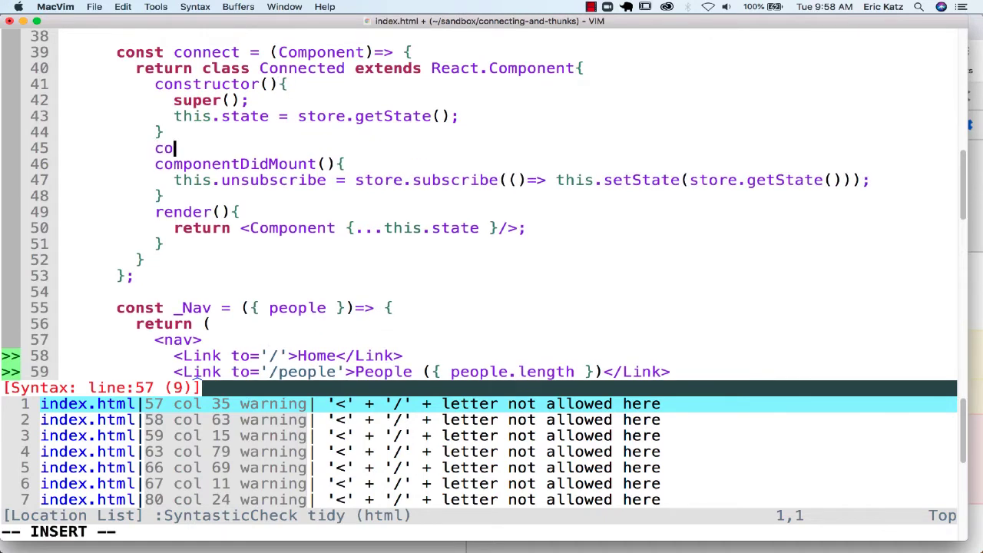
Add componentWillUnmount(){ this.unsubscribe(); } to the Connected class.
{"action": "type", "text": "mponentWil"}
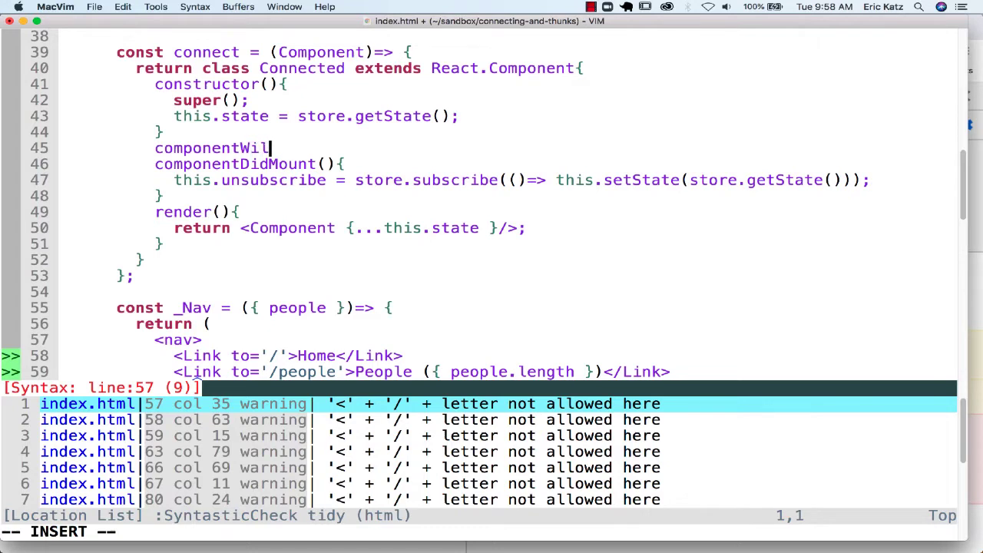
{"action": "type", "text": "lUnmount"}
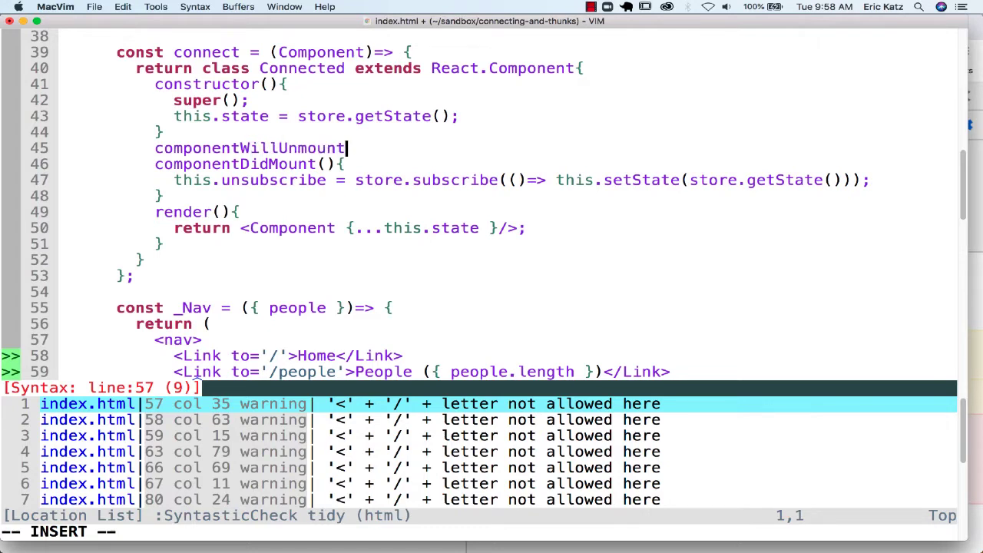
{"action": "type", "text": "(){}"}
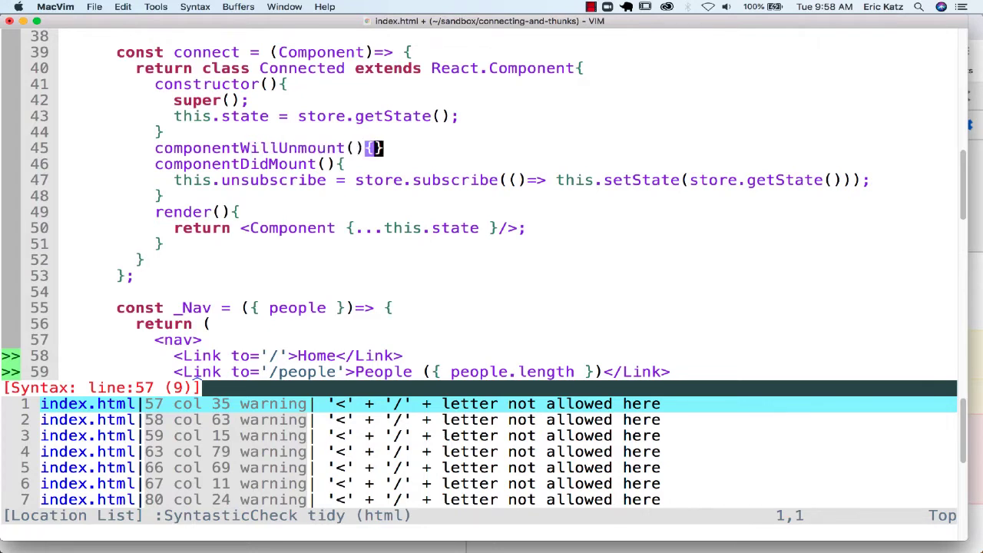
{"action": "type", "text": "t"}
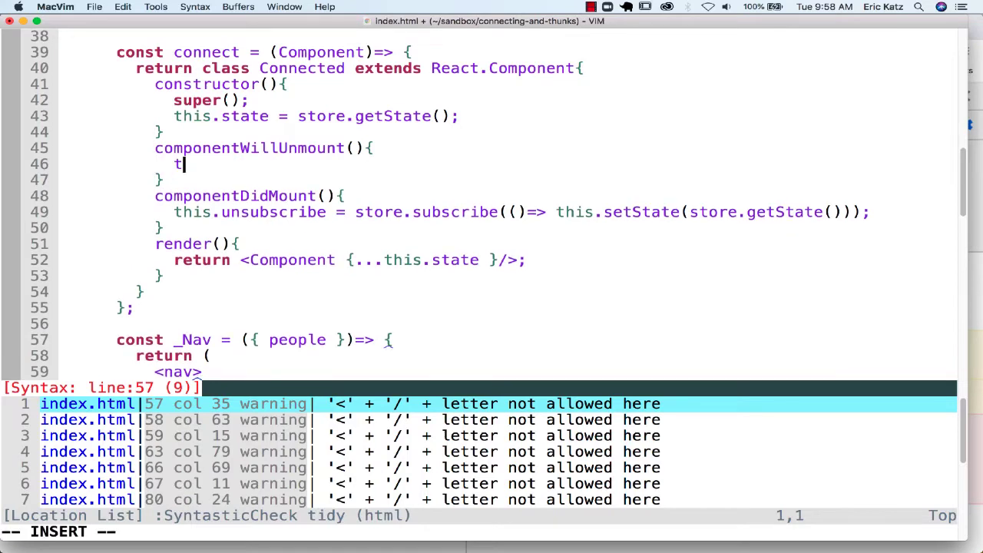
{"action": "type", "text": "his.unsubs"}
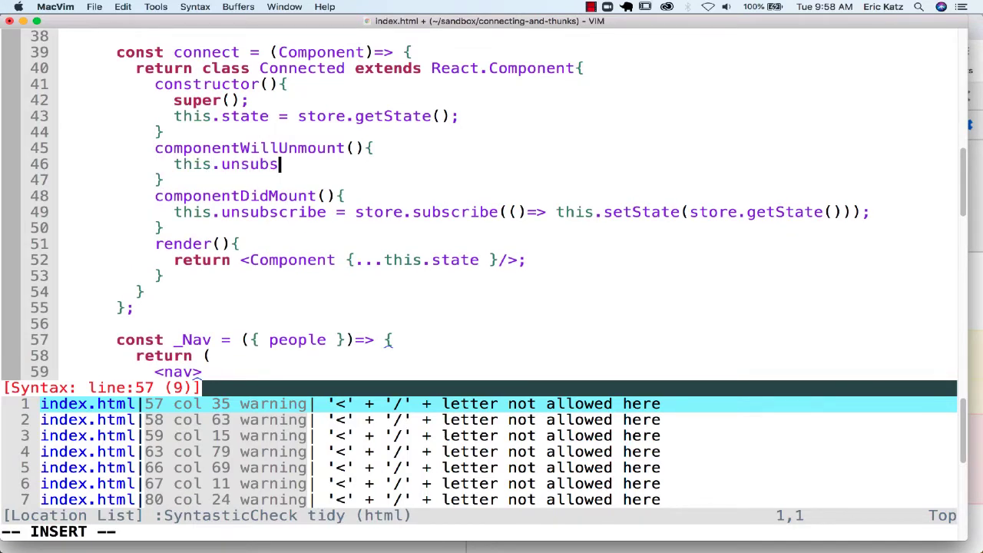
{"action": "type", "text": "cribe();"}
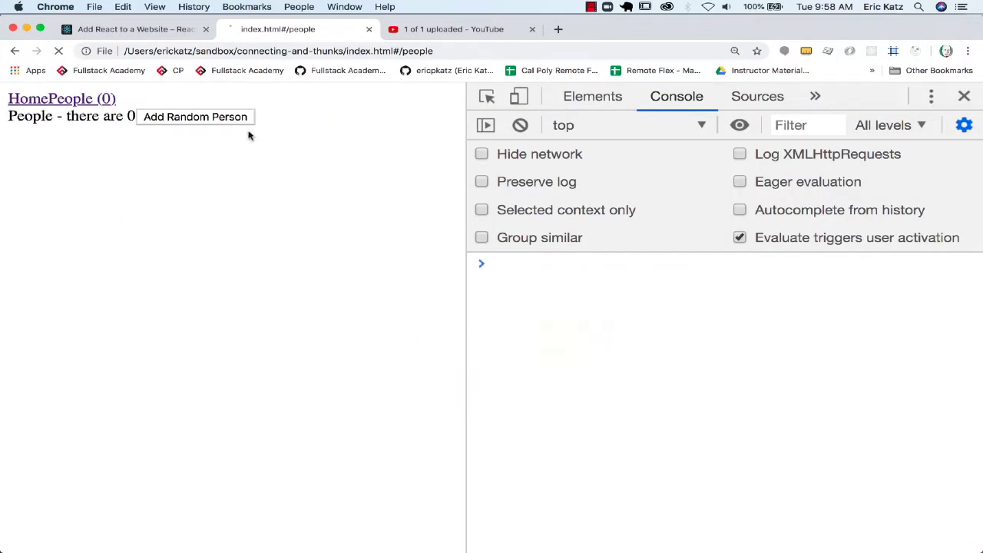
Add random people in the reloaded app, confirming the console shows no warning.
{"action": "left_click", "coordinate": [195, 117]}
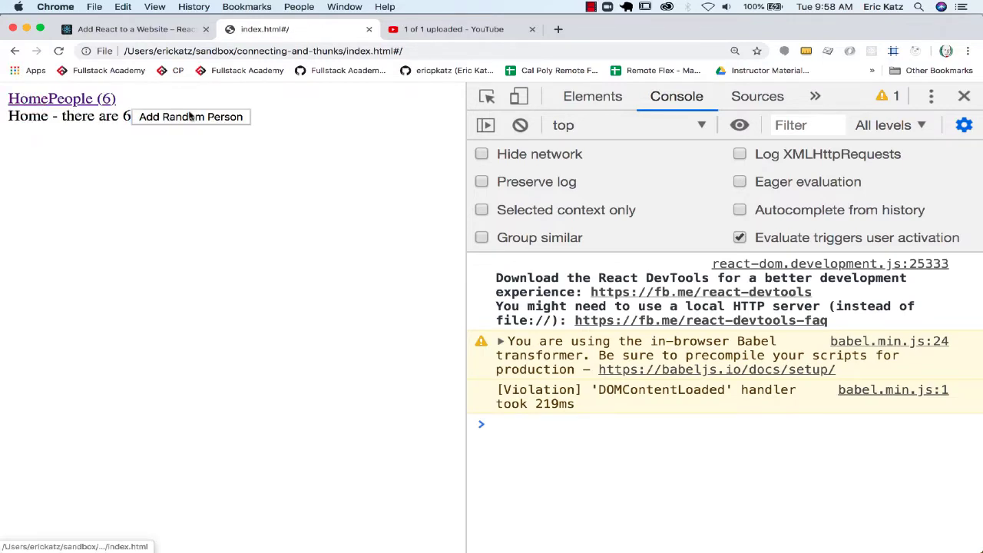
{"action": "left_click", "coordinate": [191, 116]}
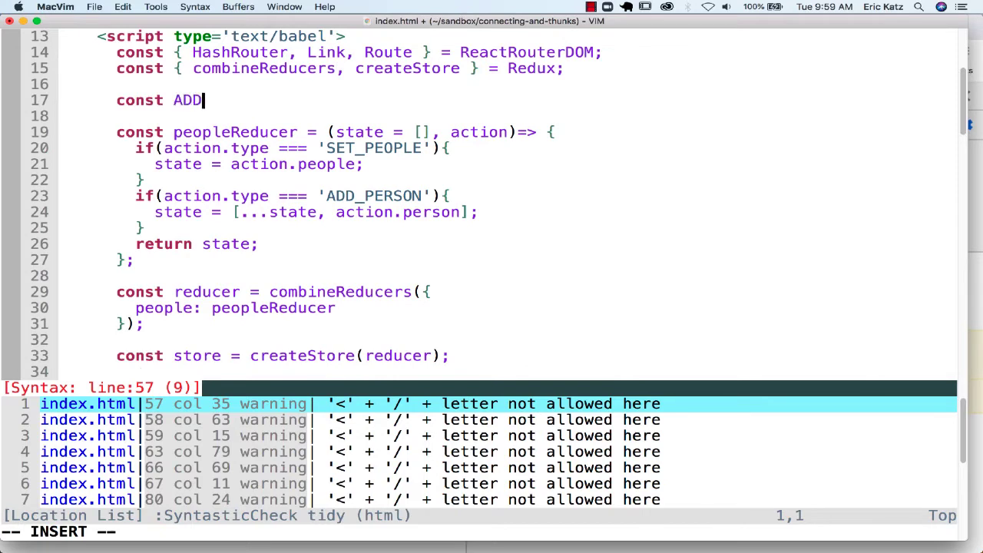
Type const ADD_PERSON = 'ADD_PERSON', use it in the reducer and dispatch, and test Add Random Person.
{"action": "type", "text": "_PERSON"}
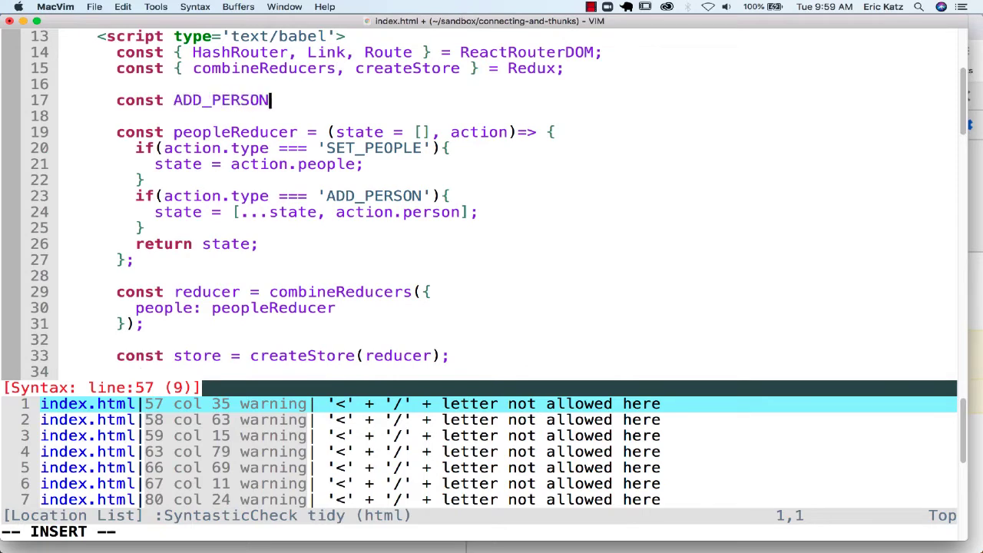
{"action": "type", "text": "= 'A"}
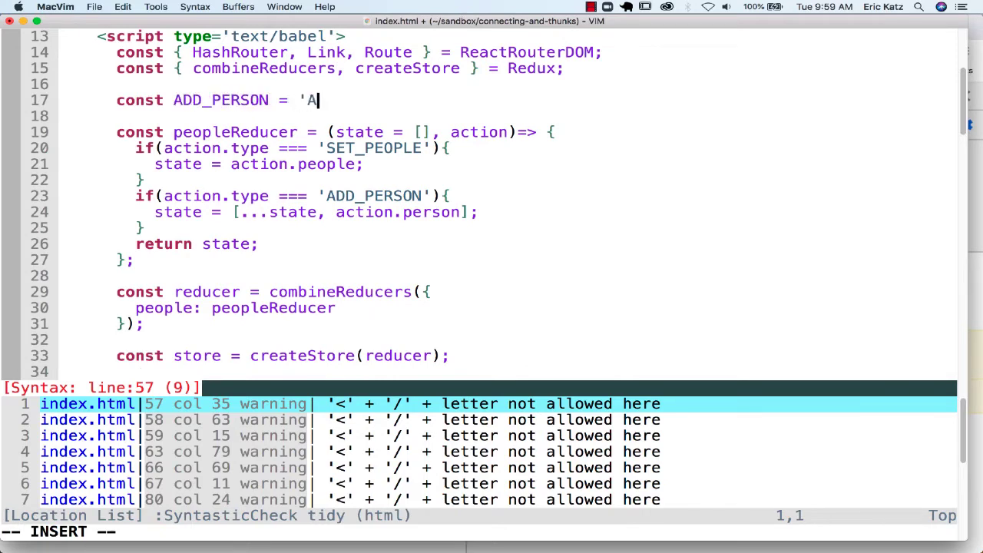
{"action": "type", "text": "DD_P"}
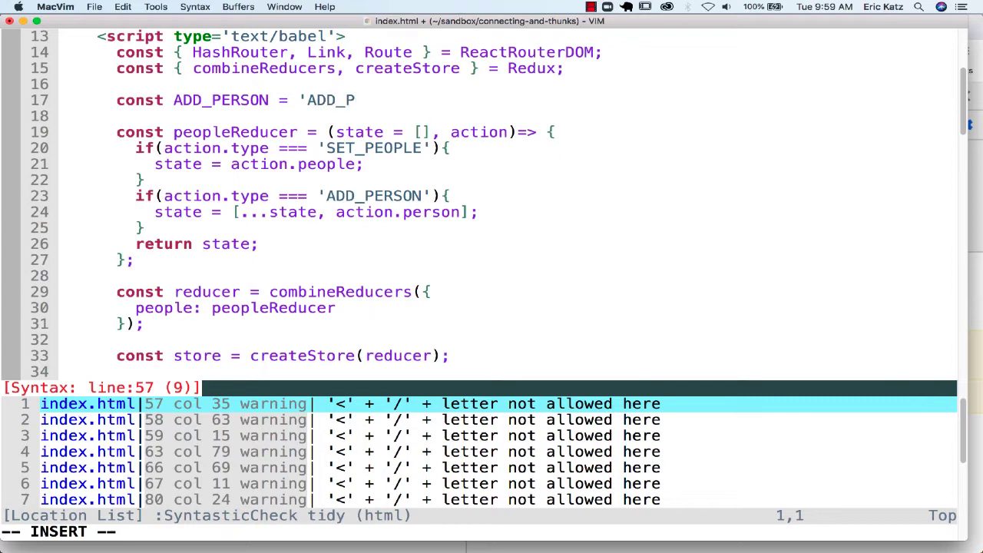
{"action": "type", "text": "ERSO"}
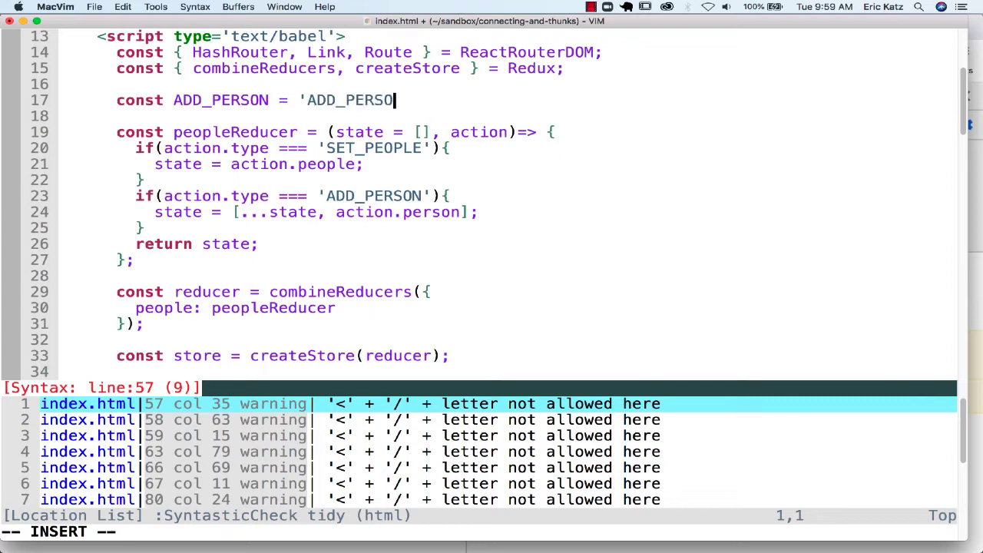
{"action": "type", "text": "N'"}
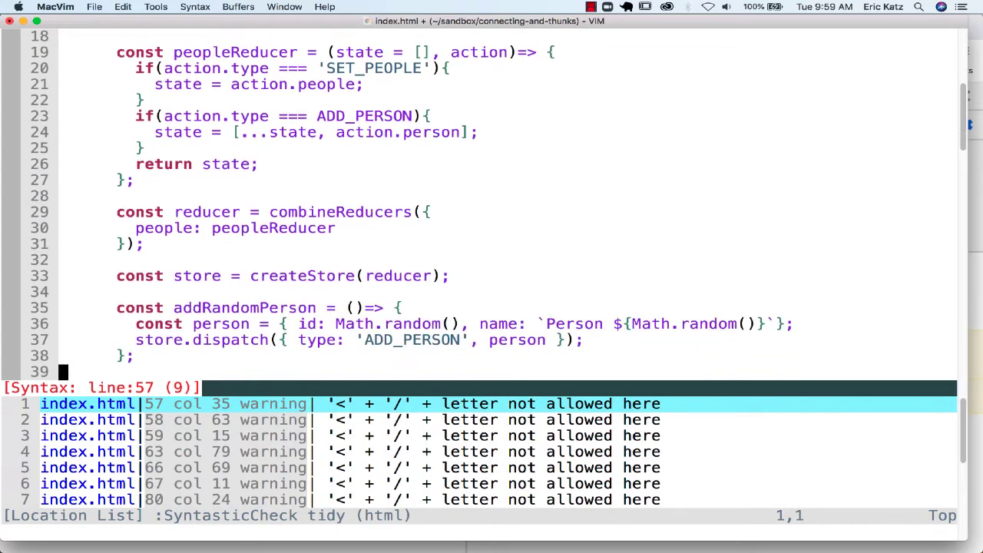
{"action": "scroll", "scroll_direction": "down", "scroll_amount": 3}
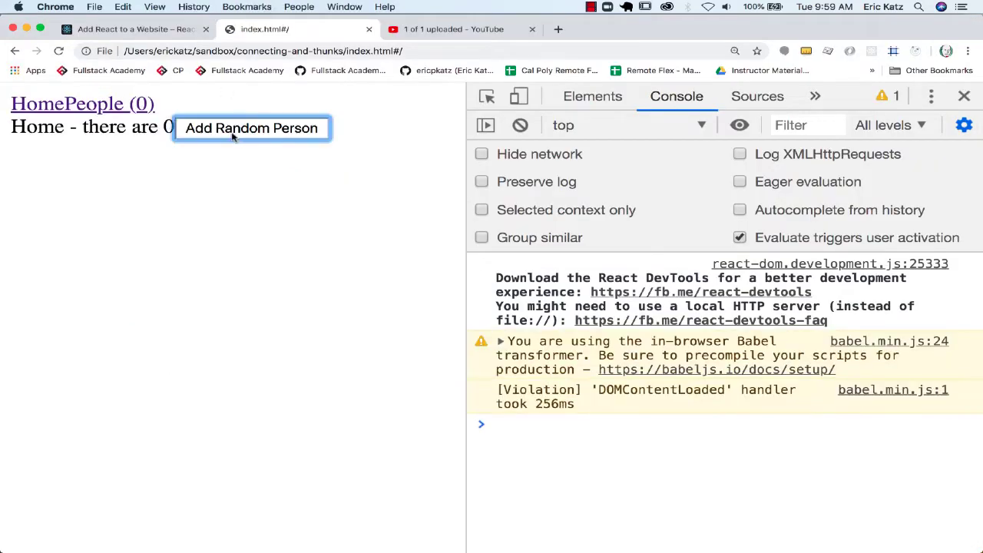
{"action": "left_click", "coordinate": [251, 127]}
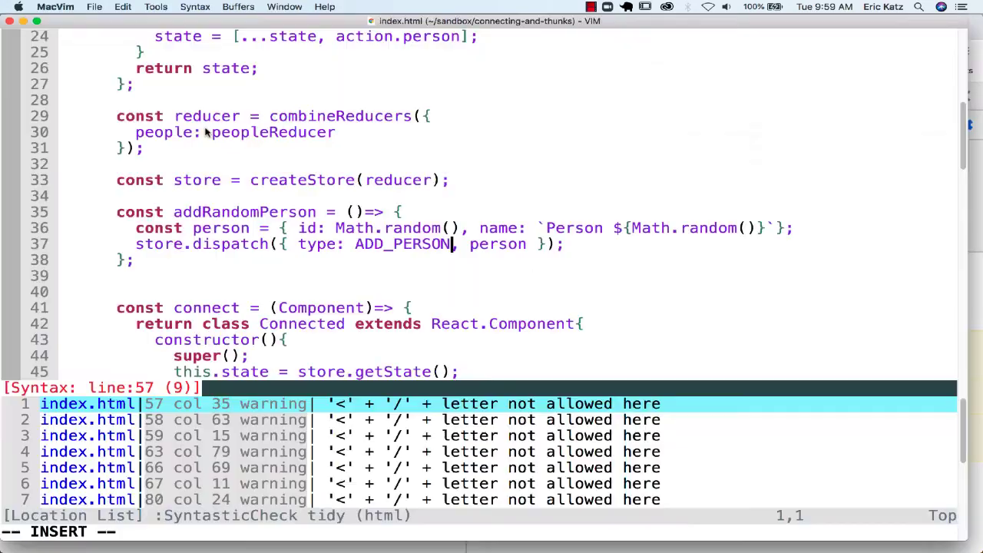
{"action": "scroll", "scroll_direction": "down", "scroll_amount": 3}
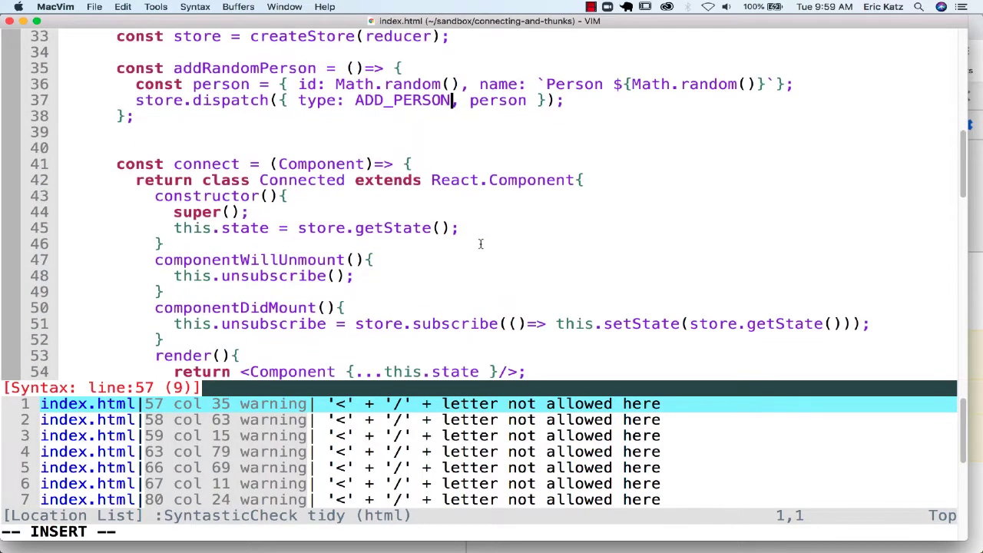
{"action": "scroll", "scroll_direction": "down", "scroll_amount": 3}
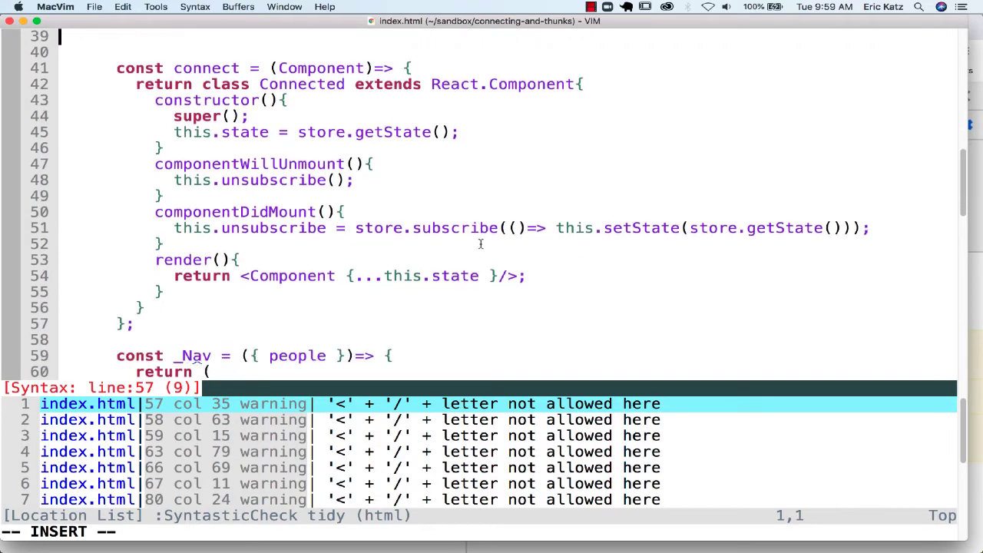
{"action": "scroll", "scroll_direction": "down", "scroll_amount": 3}
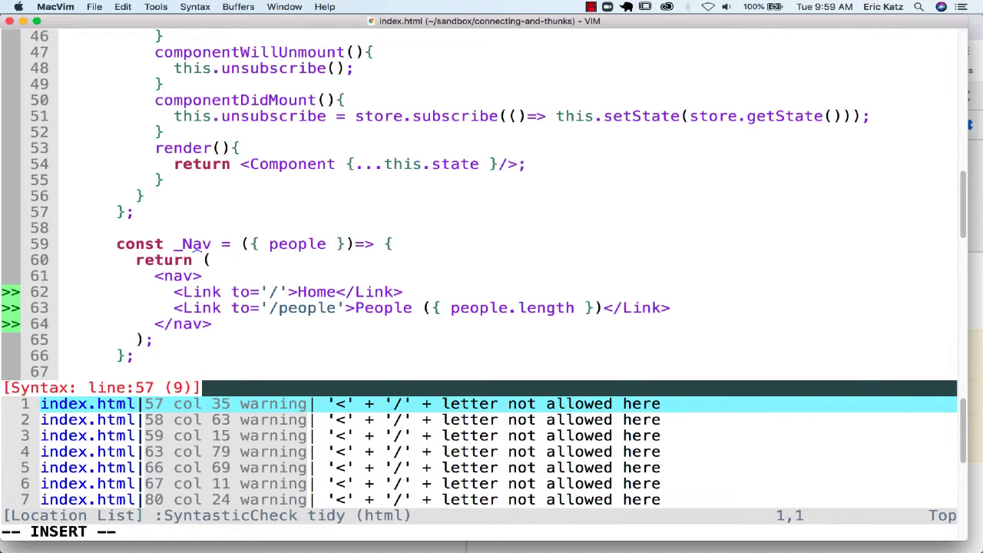
Add location to _Nav's destructured props and log it with console.log(location).
{"action": "type", "text": ","}
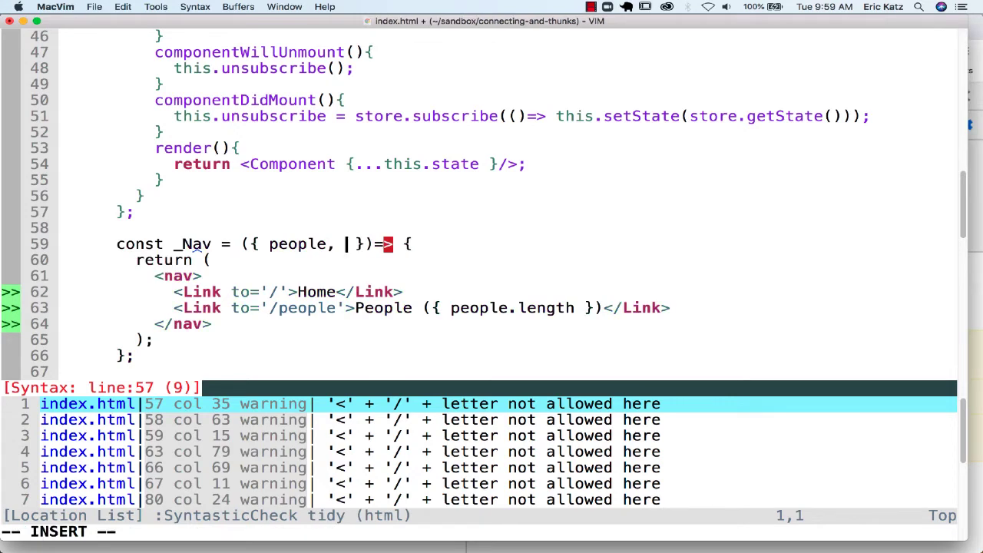
{"action": "type", "text": "location"}
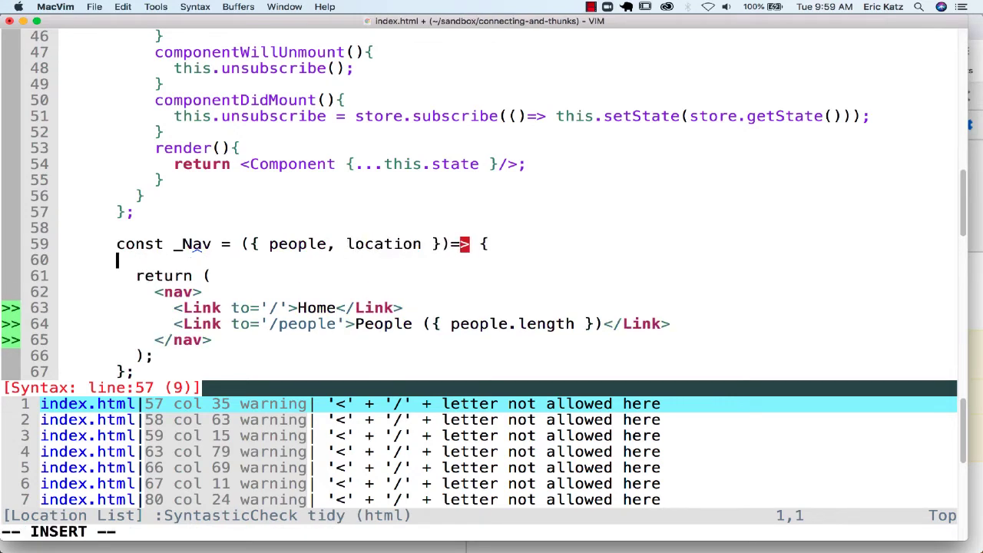
{"action": "type", "text": "consolel"}
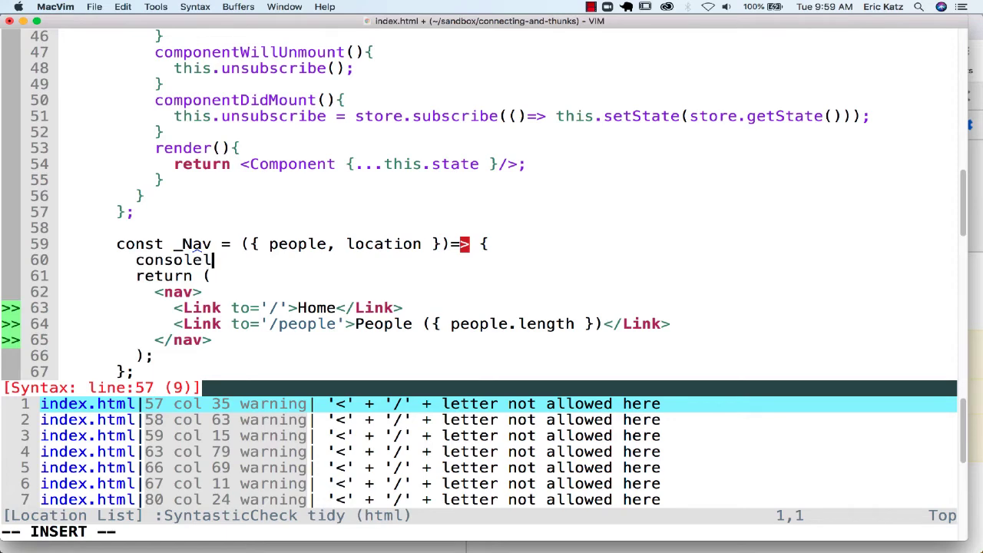
{"action": "type", "text": ".log(location);"}
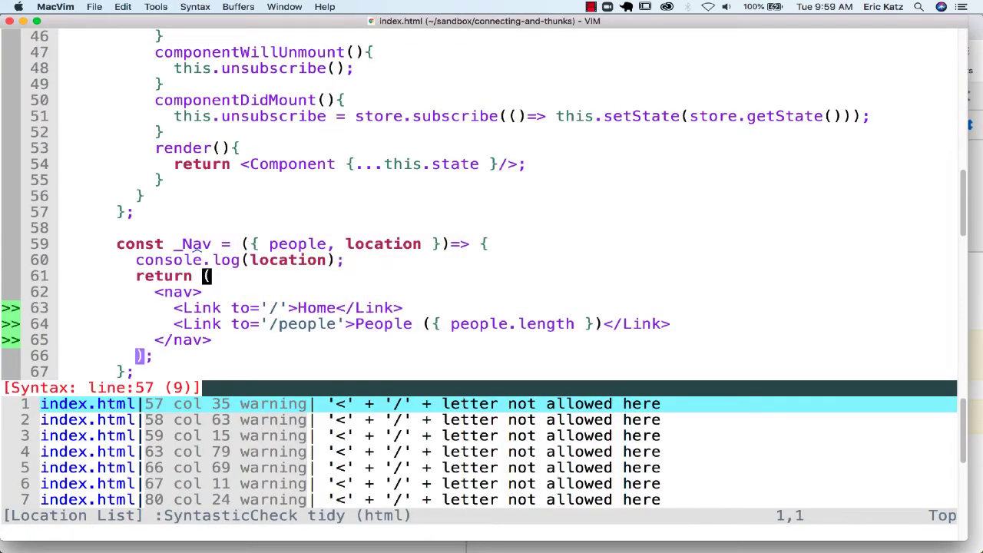
{"action": "scroll", "scroll_direction": "down", "scroll_amount": 3}
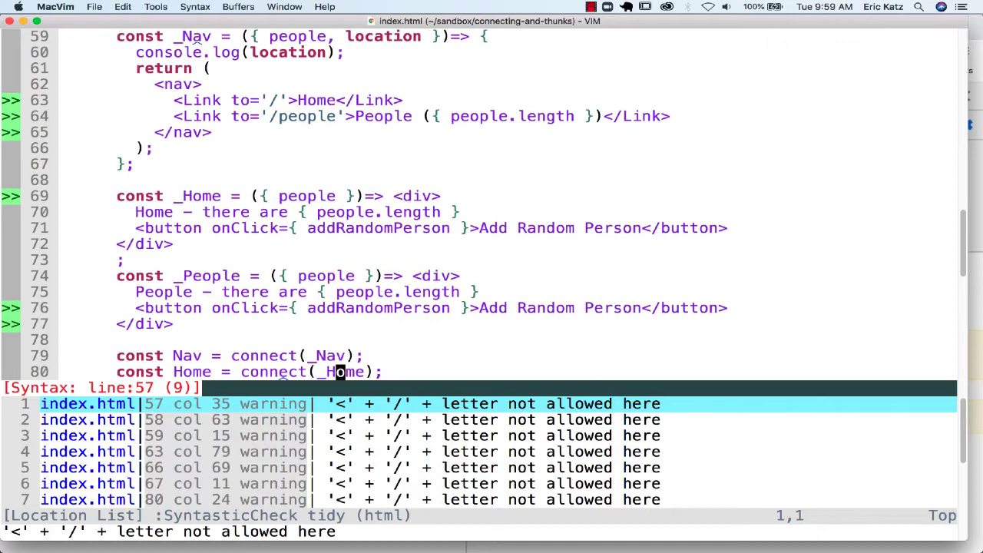
{"action": "scroll", "scroll_direction": "down", "scroll_amount": 3}
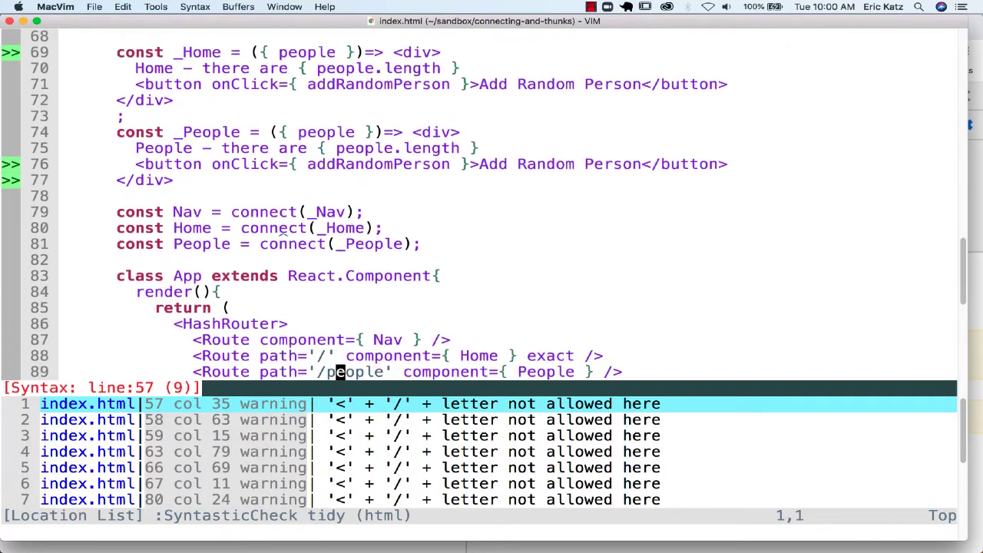
{"action": "scroll", "scroll_direction": "down", "scroll_amount": 3}
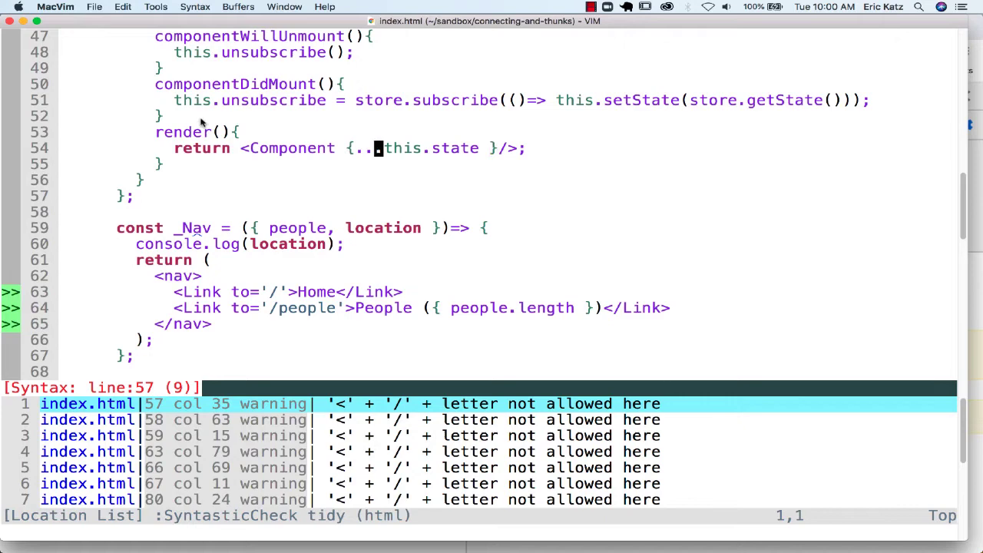
{"action": "mouse_move", "coordinate": [294, 202]}
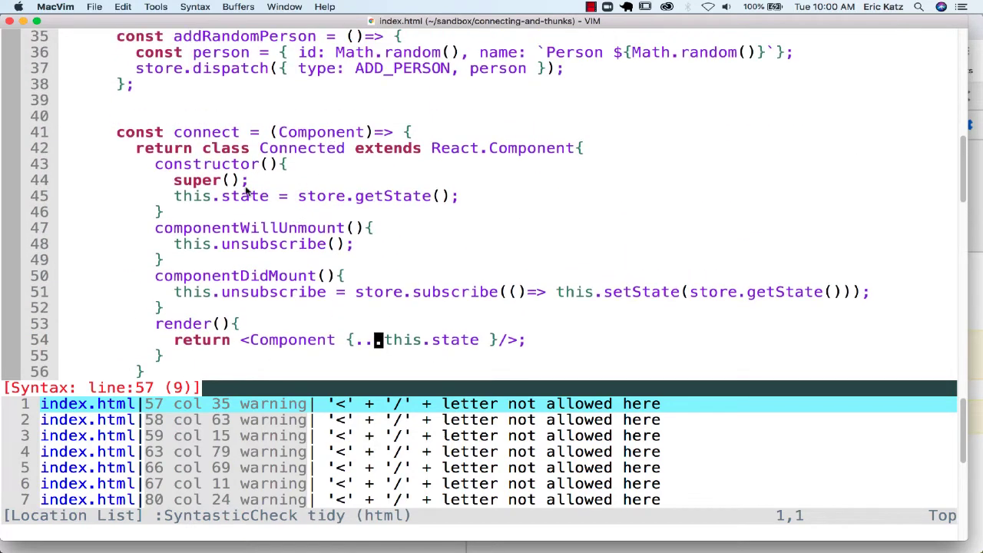
Spread {...this.props} after {...this.state} on the Component in Connected's render.
{"action": "scroll", "scroll_direction": "down", "scroll_amount": 3}
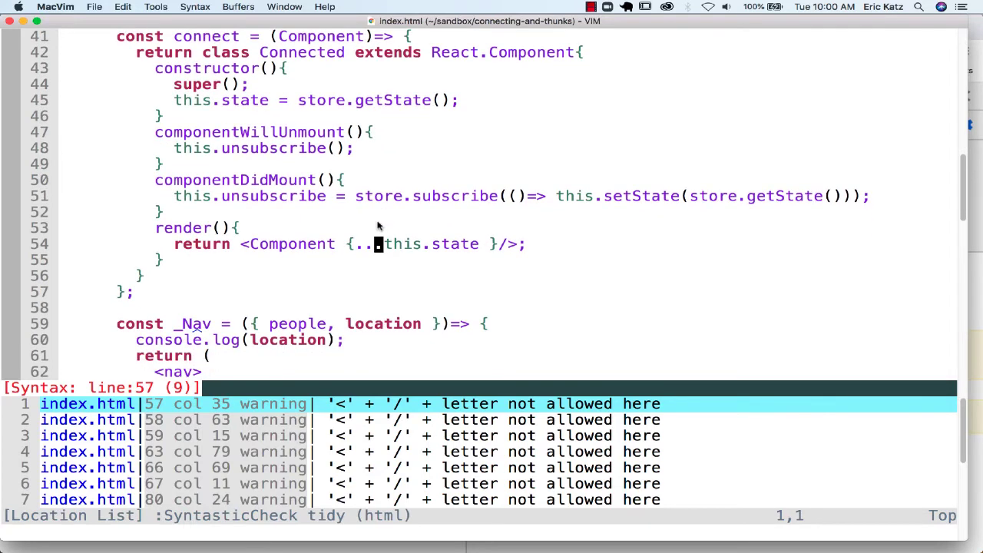
{"action": "mouse_move", "coordinate": [249, 264]}
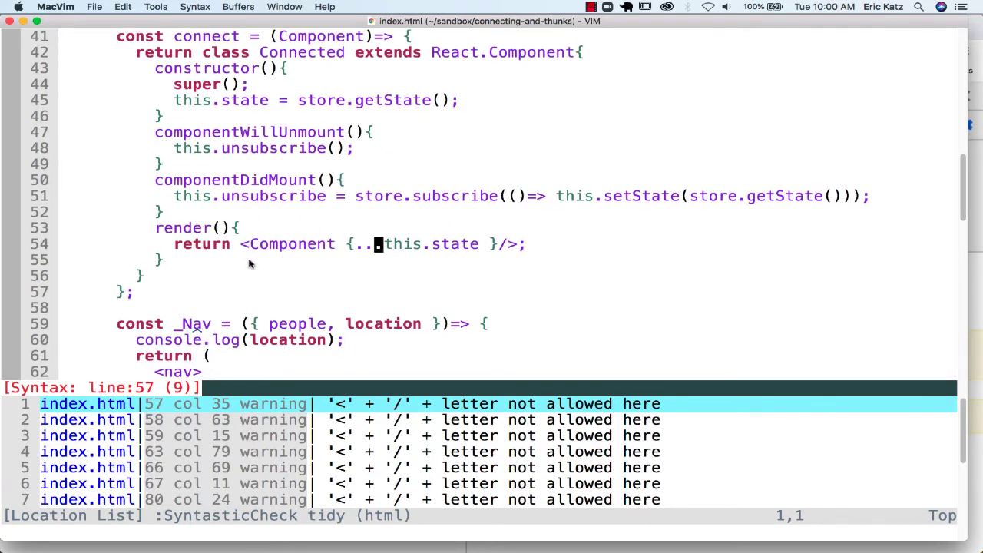
{"action": "mouse_move", "coordinate": [265, 271]}
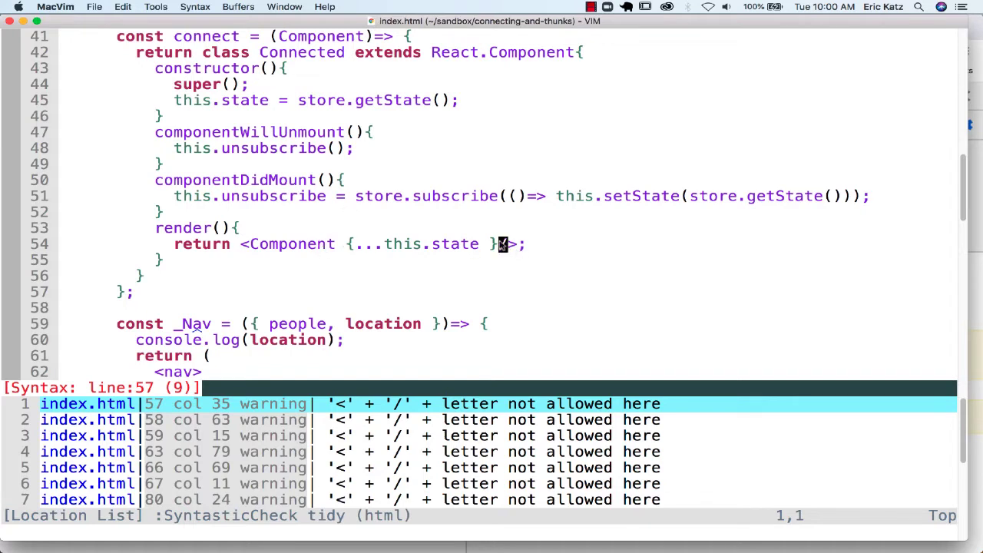
{"action": "type", "text": "{}"}
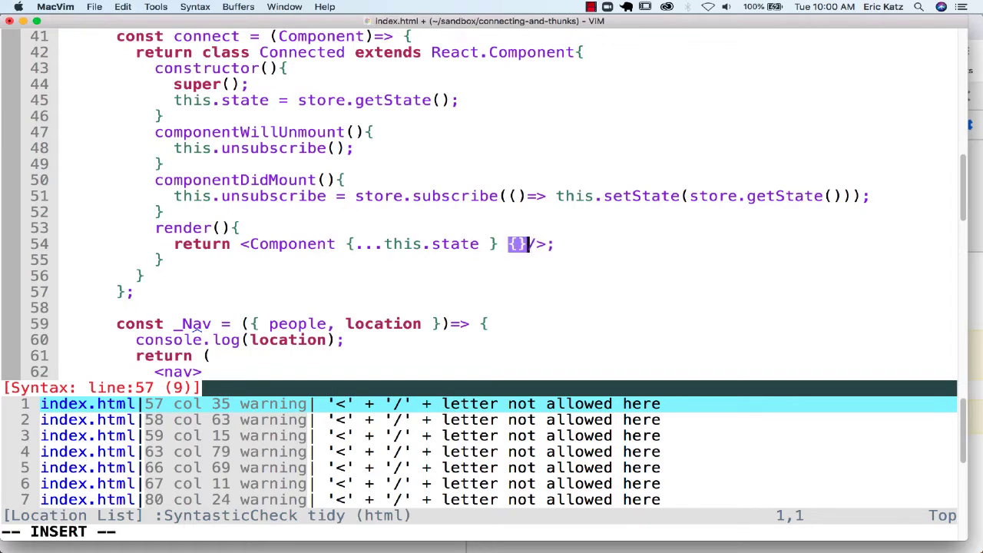
{"action": "type", "text": "...this.props"}
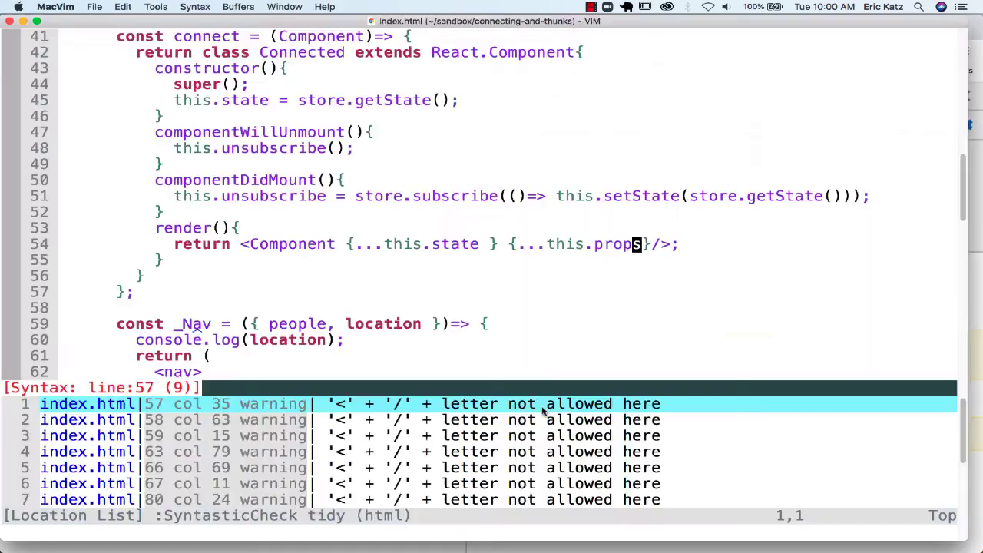
{"action": "scroll", "scroll_direction": "down", "scroll_amount": 3}
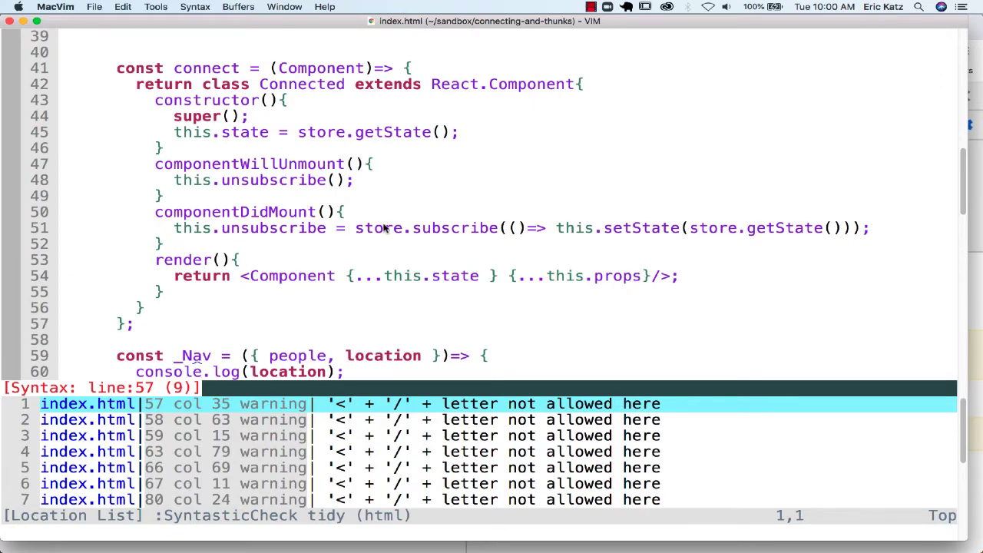
{"action": "scroll", "scroll_direction": "down", "scroll_amount": 3}
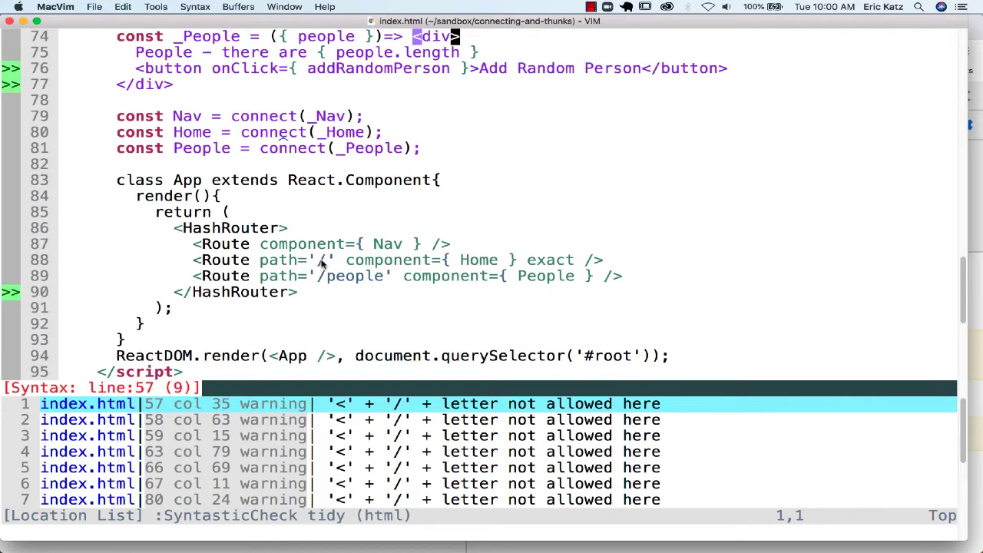
{"action": "mouse_move", "coordinate": [411, 272]}
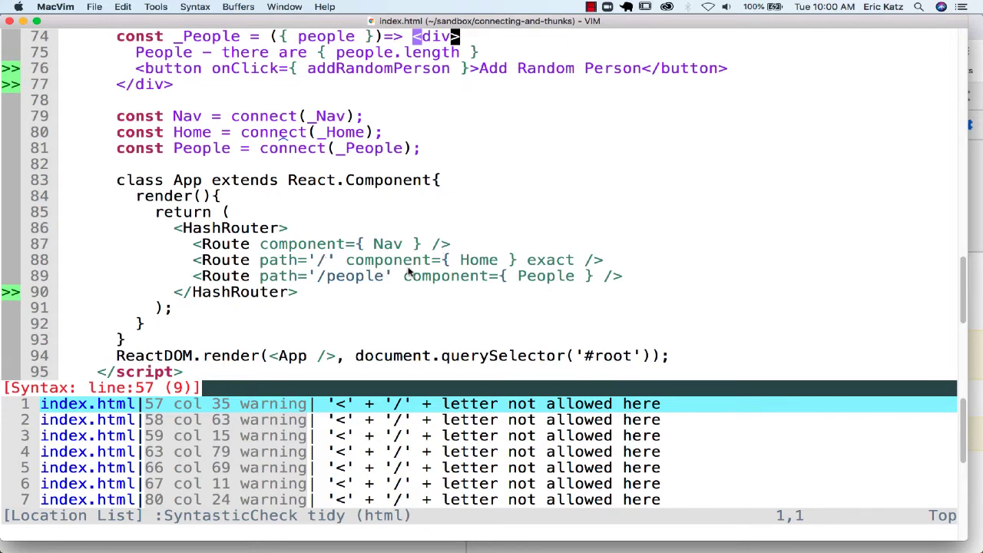
{"action": "mouse_move", "coordinate": [407, 269]}
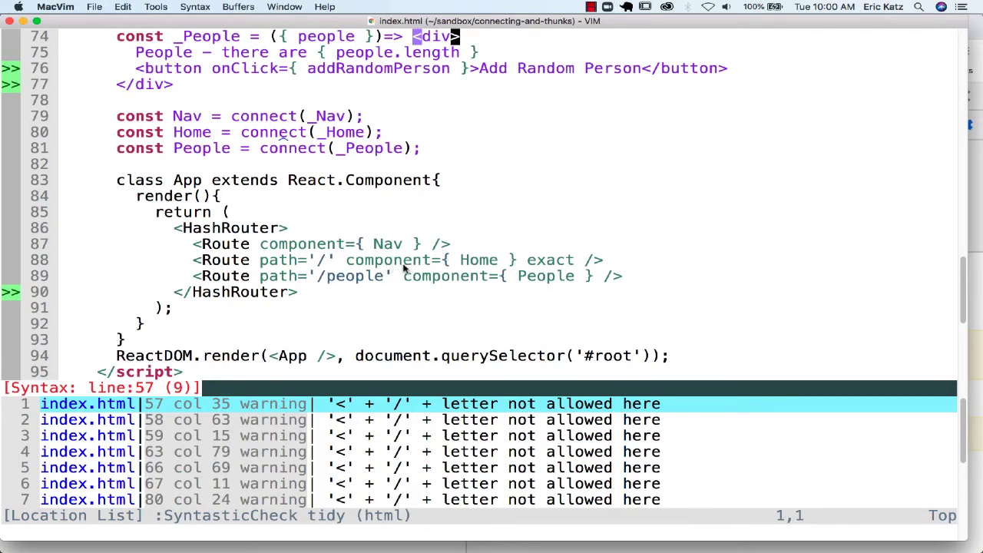